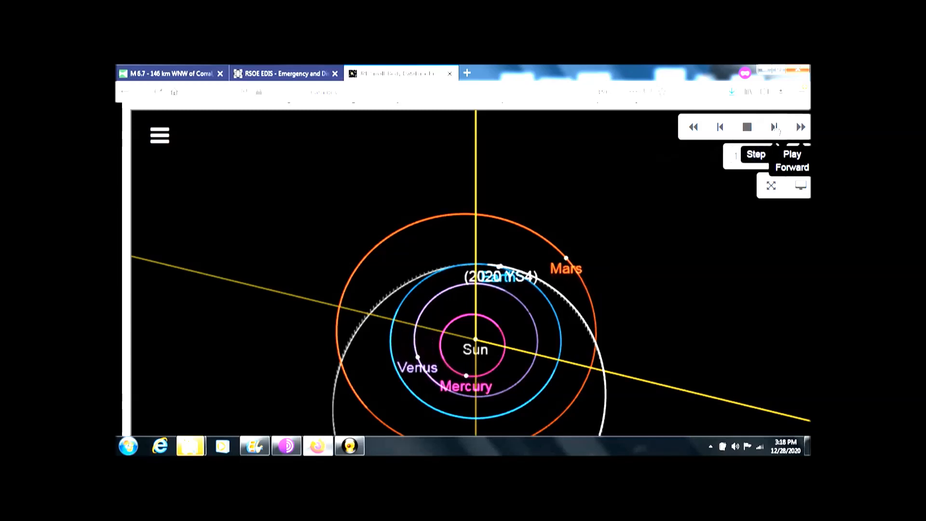
# Step the 2020 YS4 simulation forward four days until the asteroid nears Earth's orbit
pyautogui.click(754, 155)
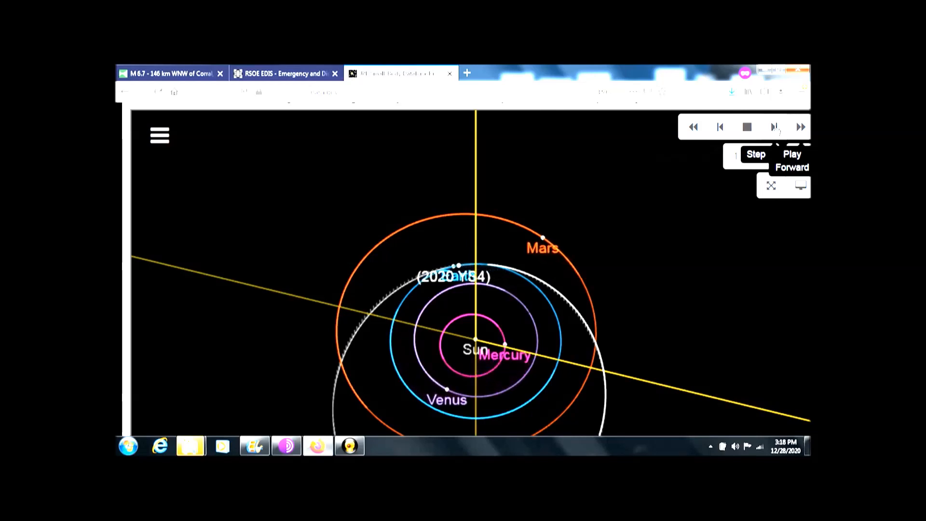
pyautogui.click(755, 154)
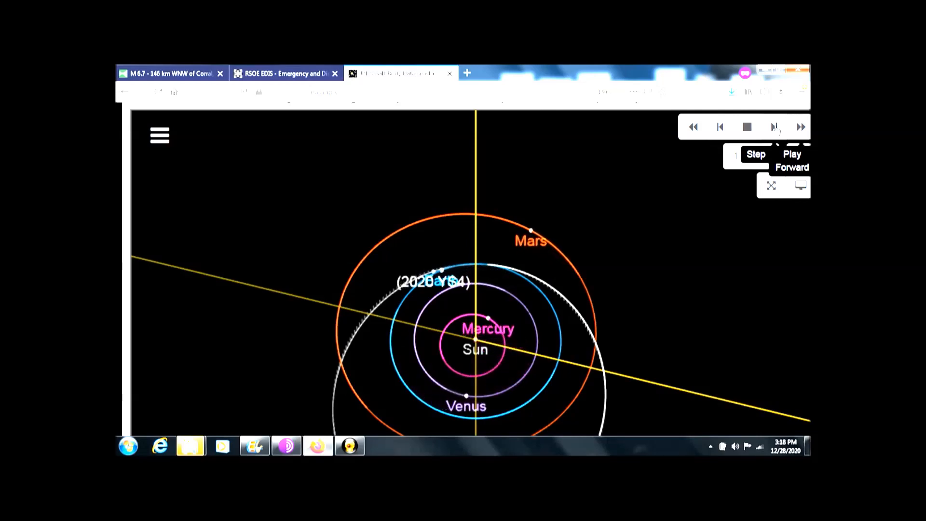
pyautogui.click(755, 155)
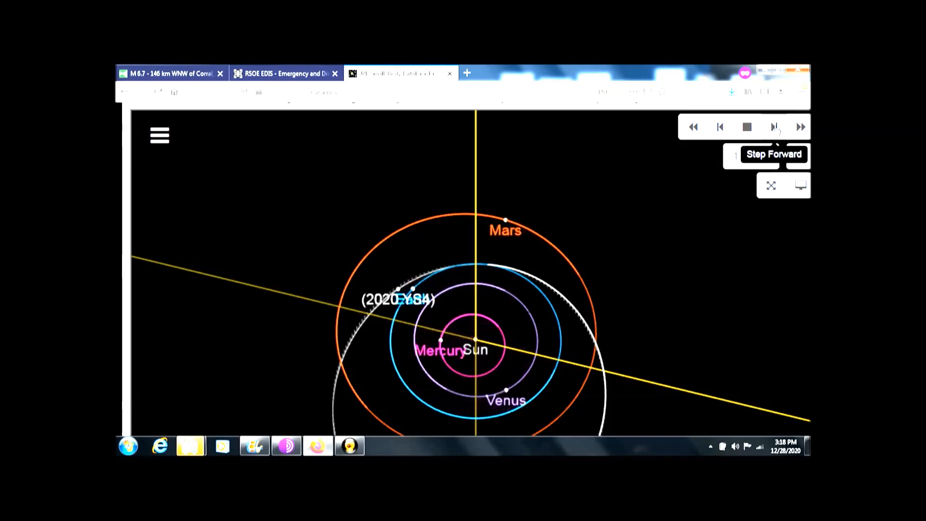
pyautogui.click(746, 126)
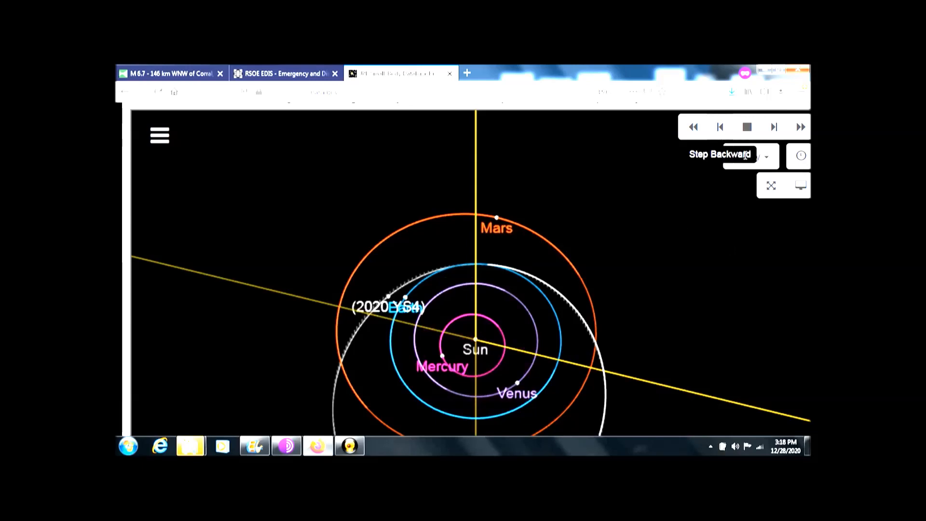
pyautogui.moveTo(659, 275)
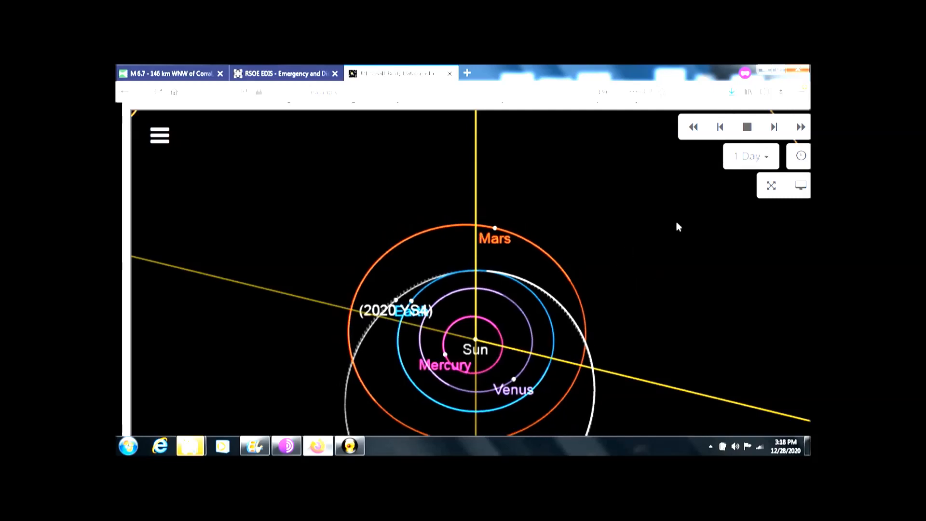
# Expand the 2020 YS4 orbit diagram to fullscreen for the Earth close approach
pyautogui.click(769, 185)
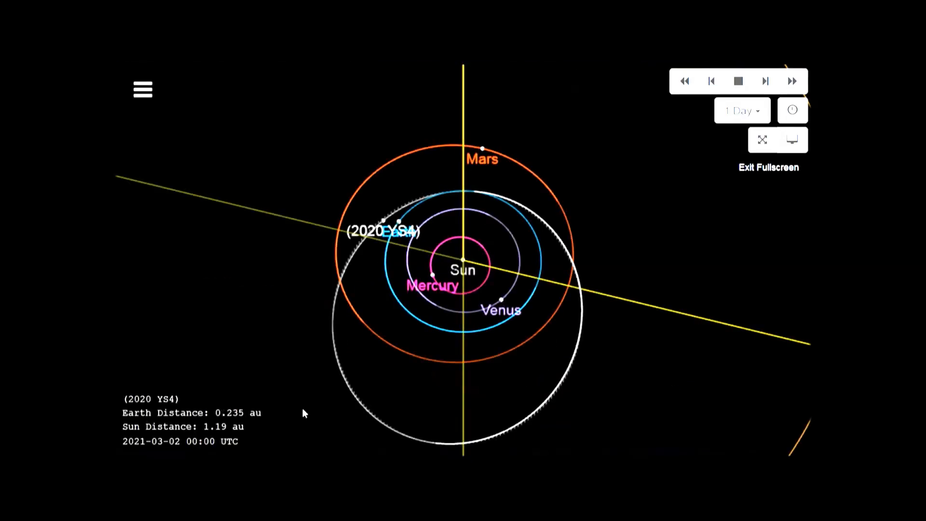
pyautogui.moveTo(711, 81)
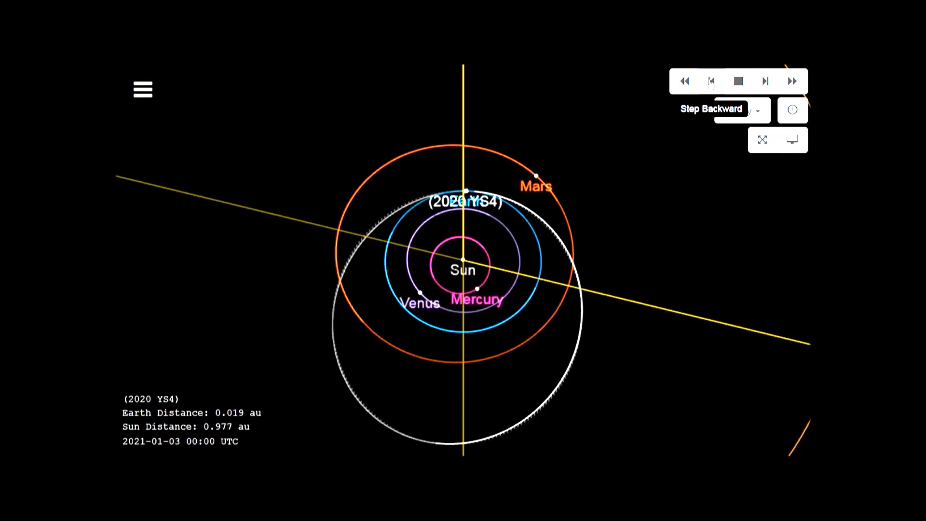
# Leave the fullscreen viewer and switch to the AMS 2020 fireball events list
pyautogui.click(683, 81)
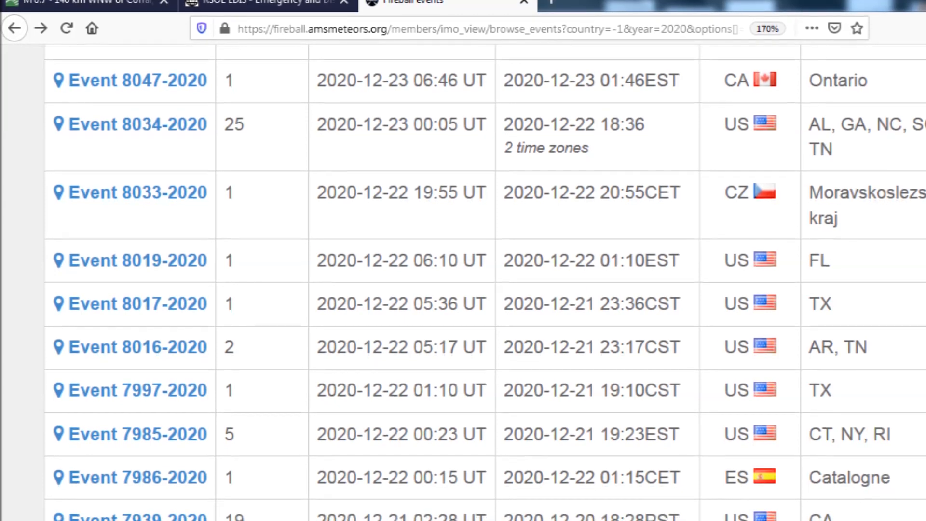
pyautogui.scroll(-3)
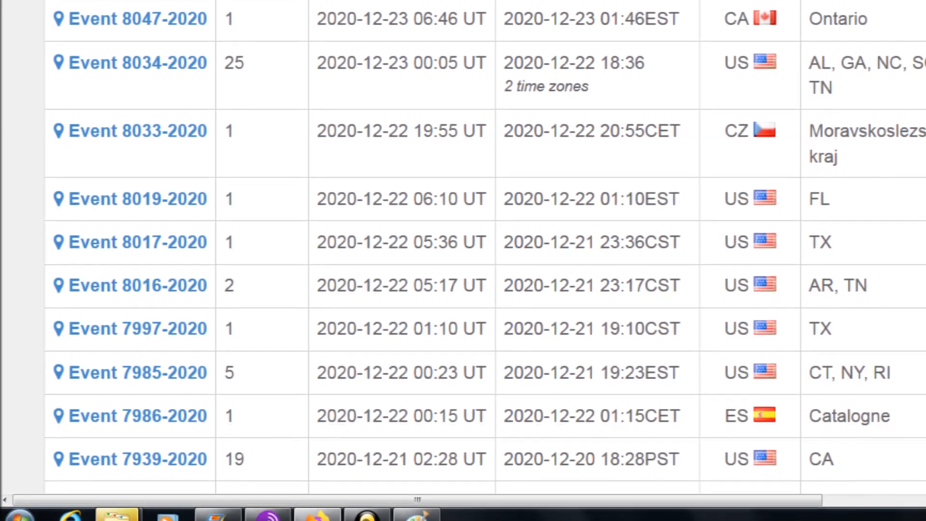
pyautogui.scroll(-3)
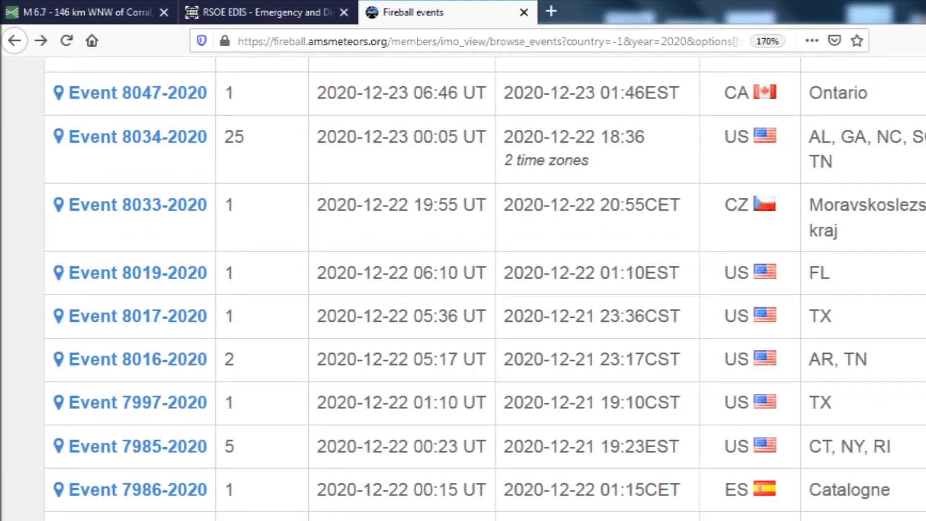
pyautogui.scroll(-3)
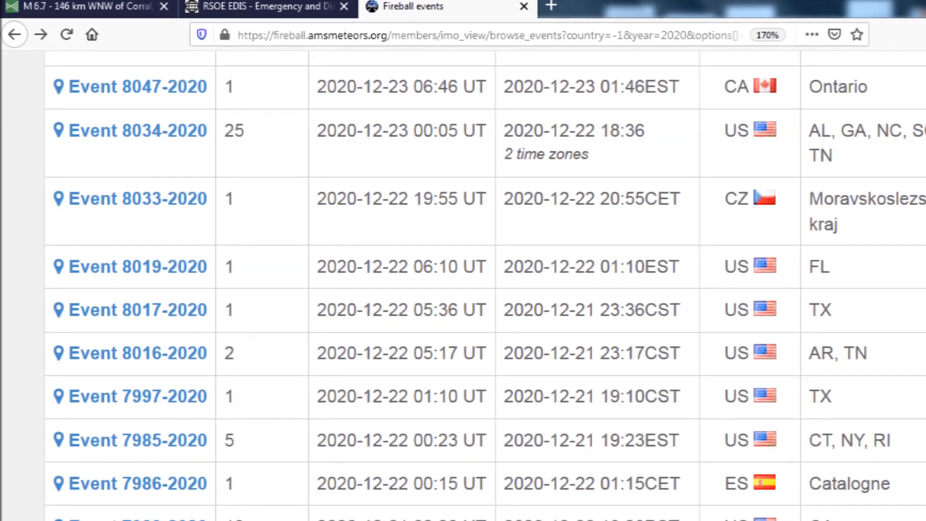
pyautogui.scroll(-3)
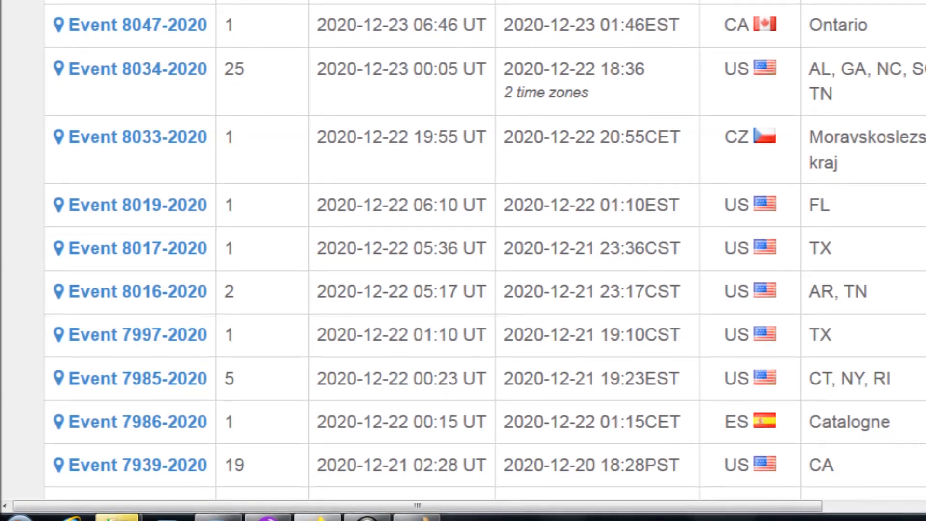
pyautogui.scroll(-3)
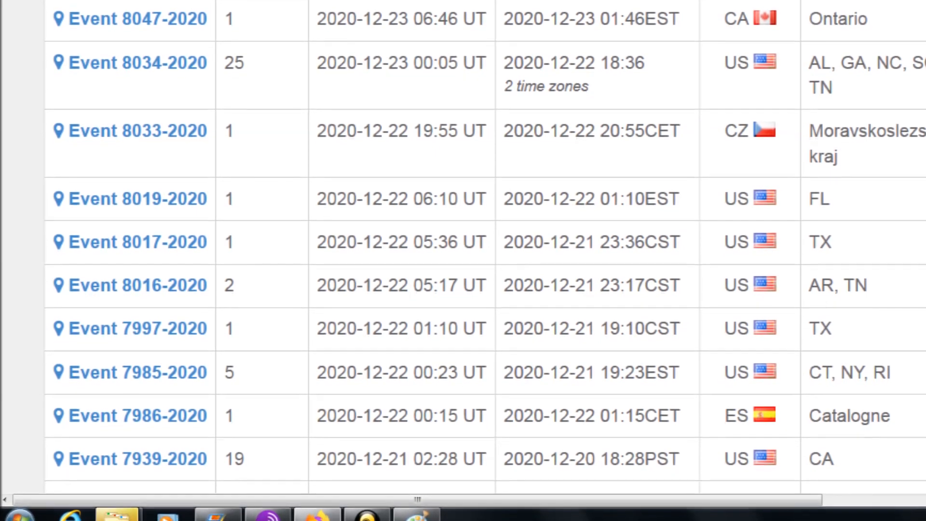
pyautogui.scroll(-3)
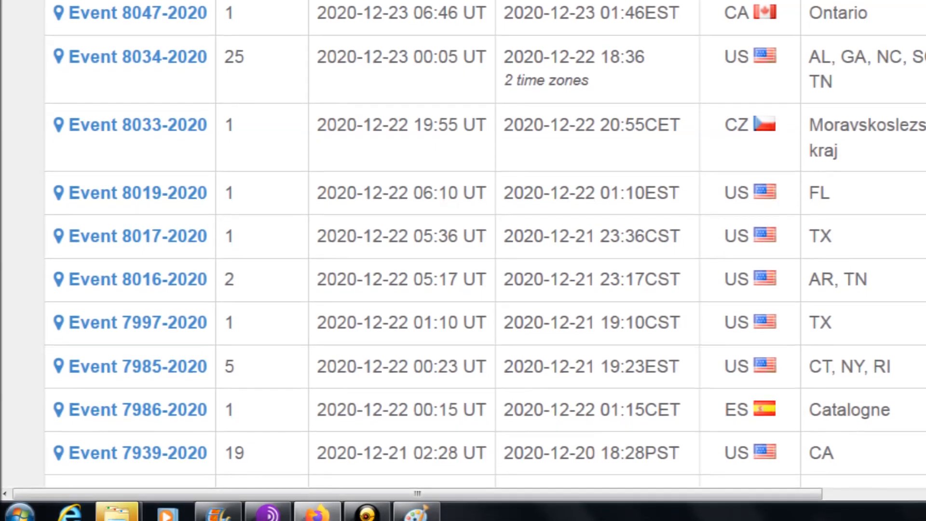